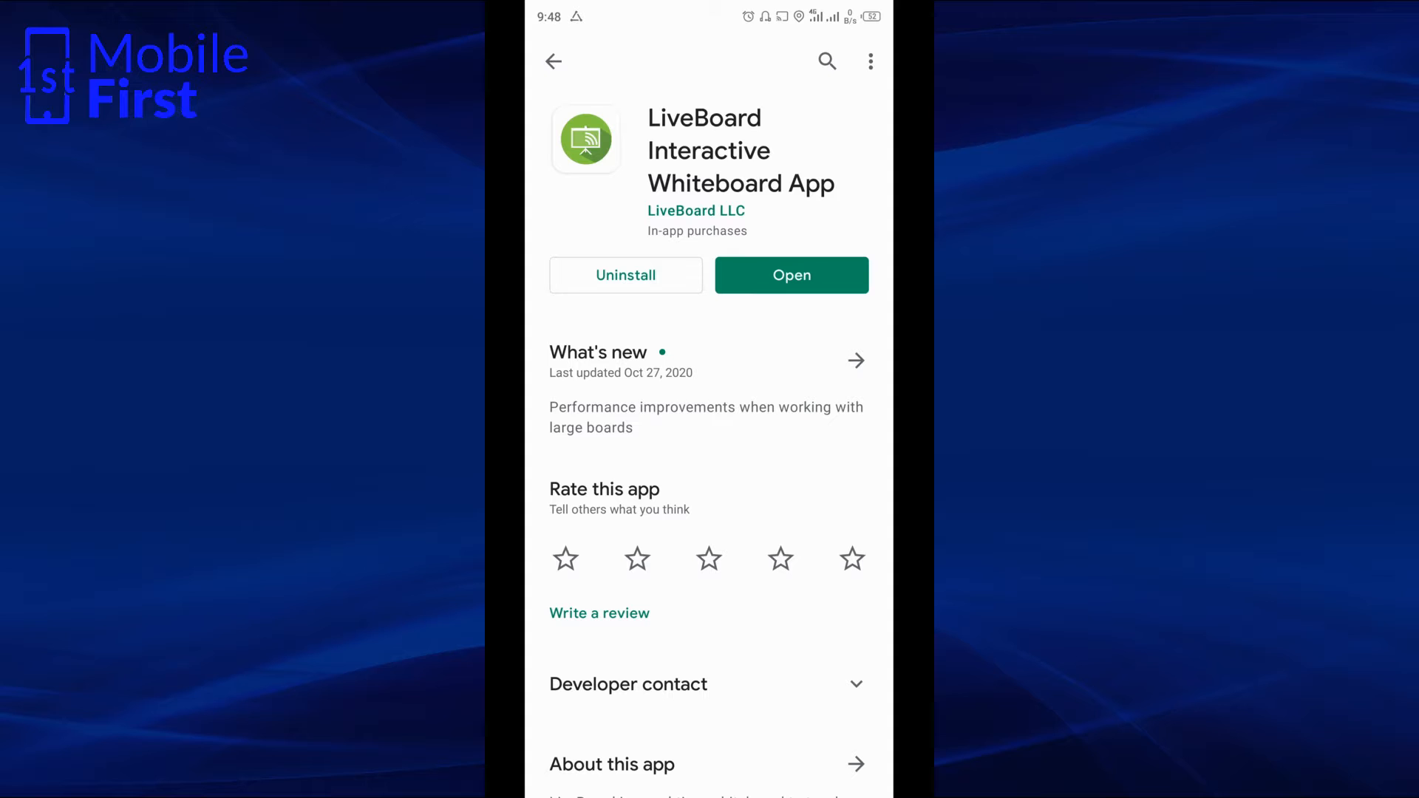
Step: Launch LiveBoard Interactive Whiteboard from its Google Play Store page
left_click(790, 274)
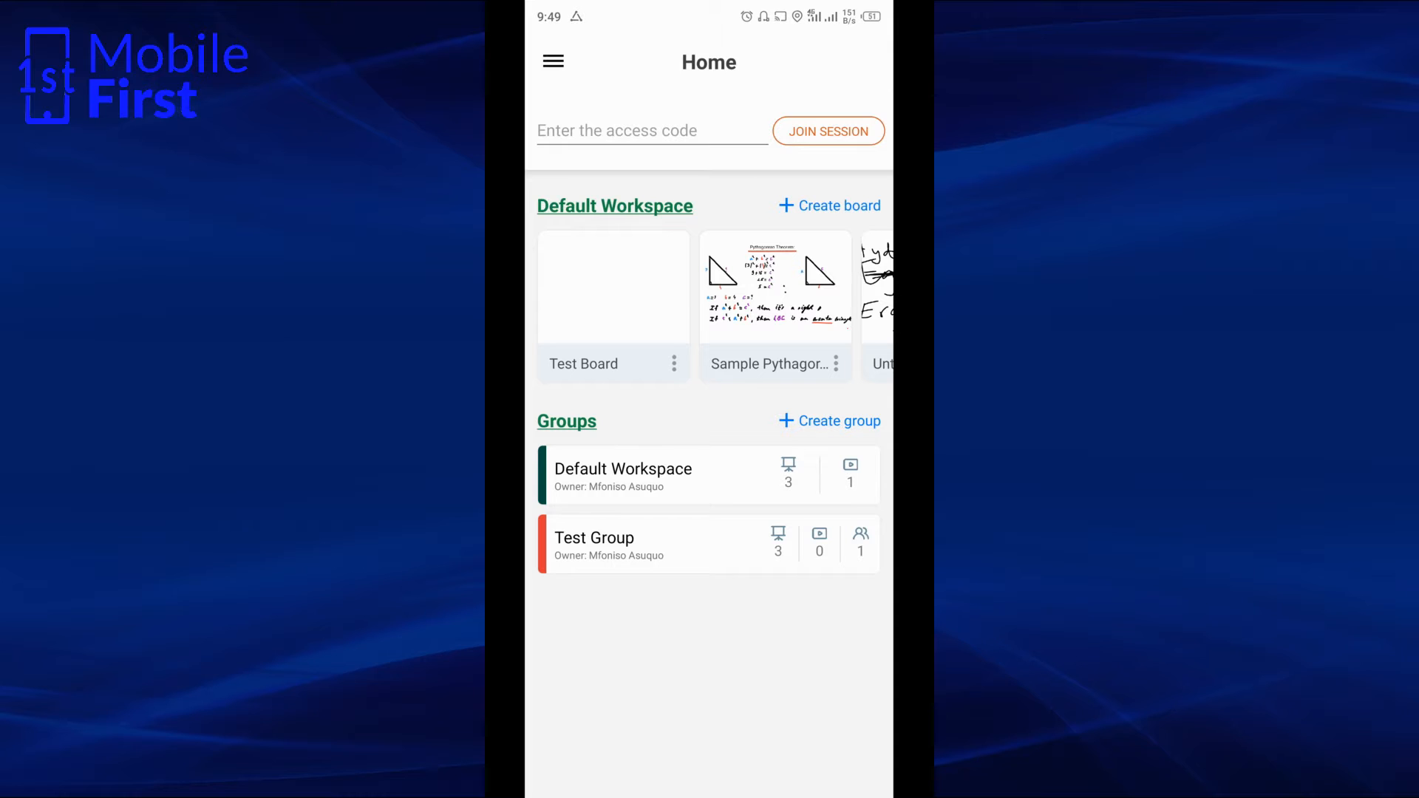
Step: Create a new blank board with Portrait orientation
left_click(828, 205)
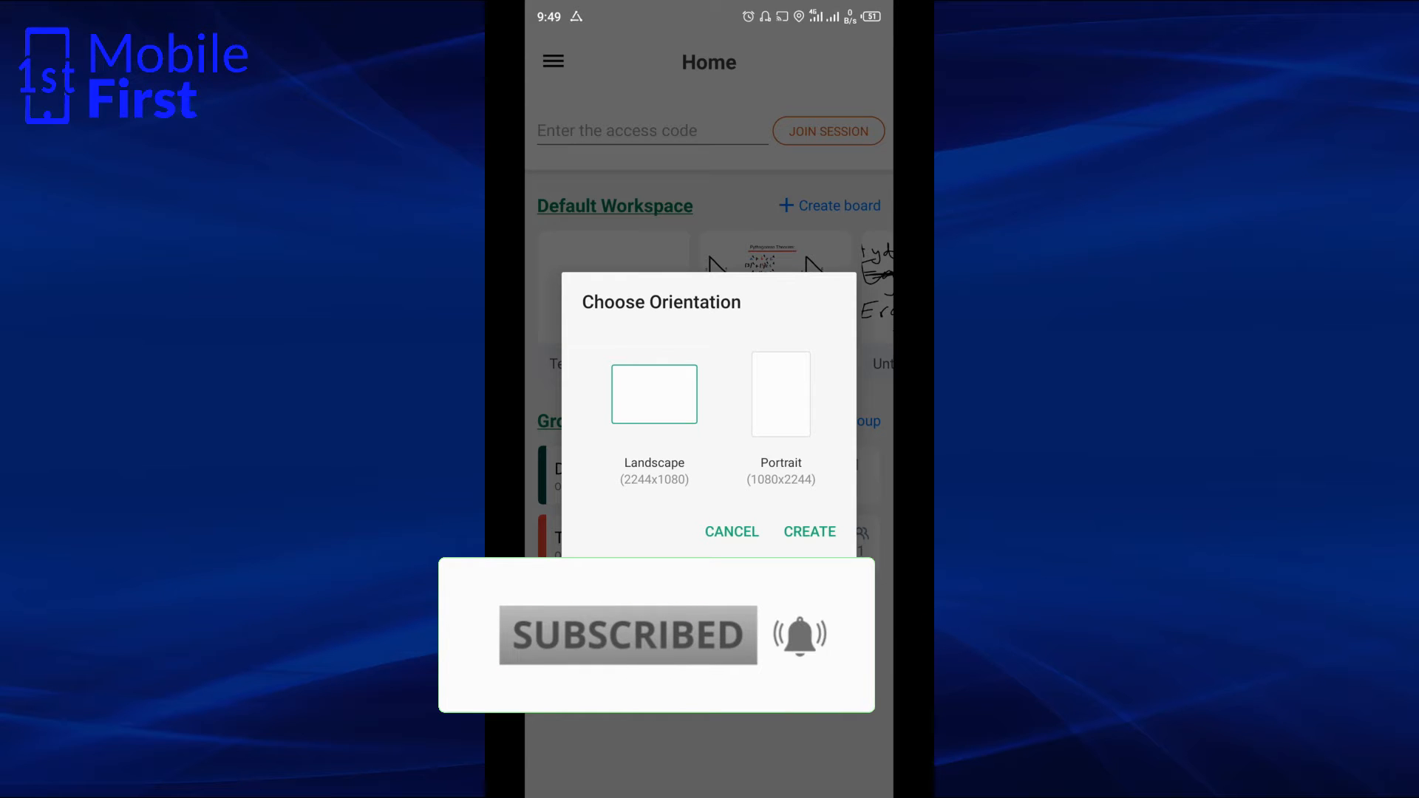
left_click(779, 394)
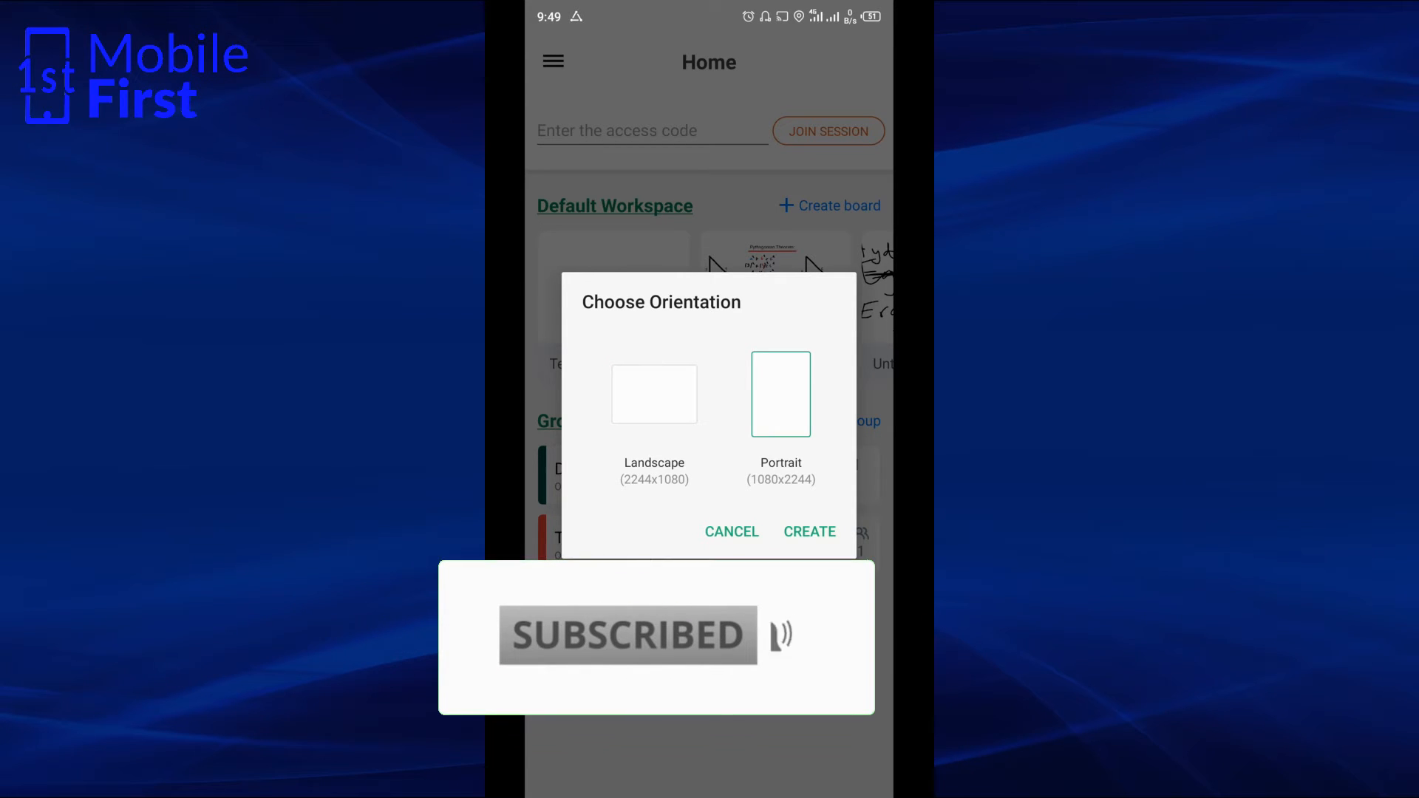
left_click(731, 531)
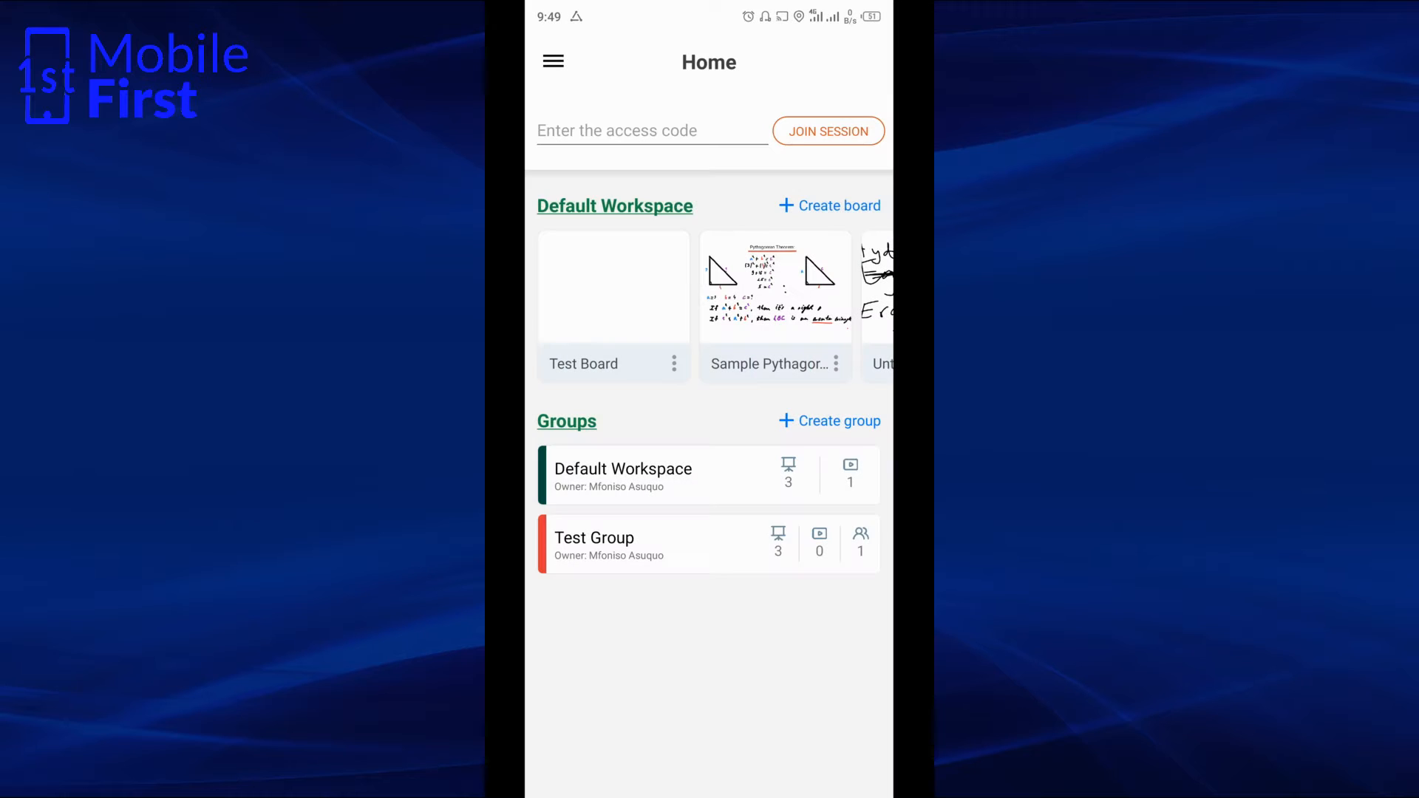
left_click(612, 285)
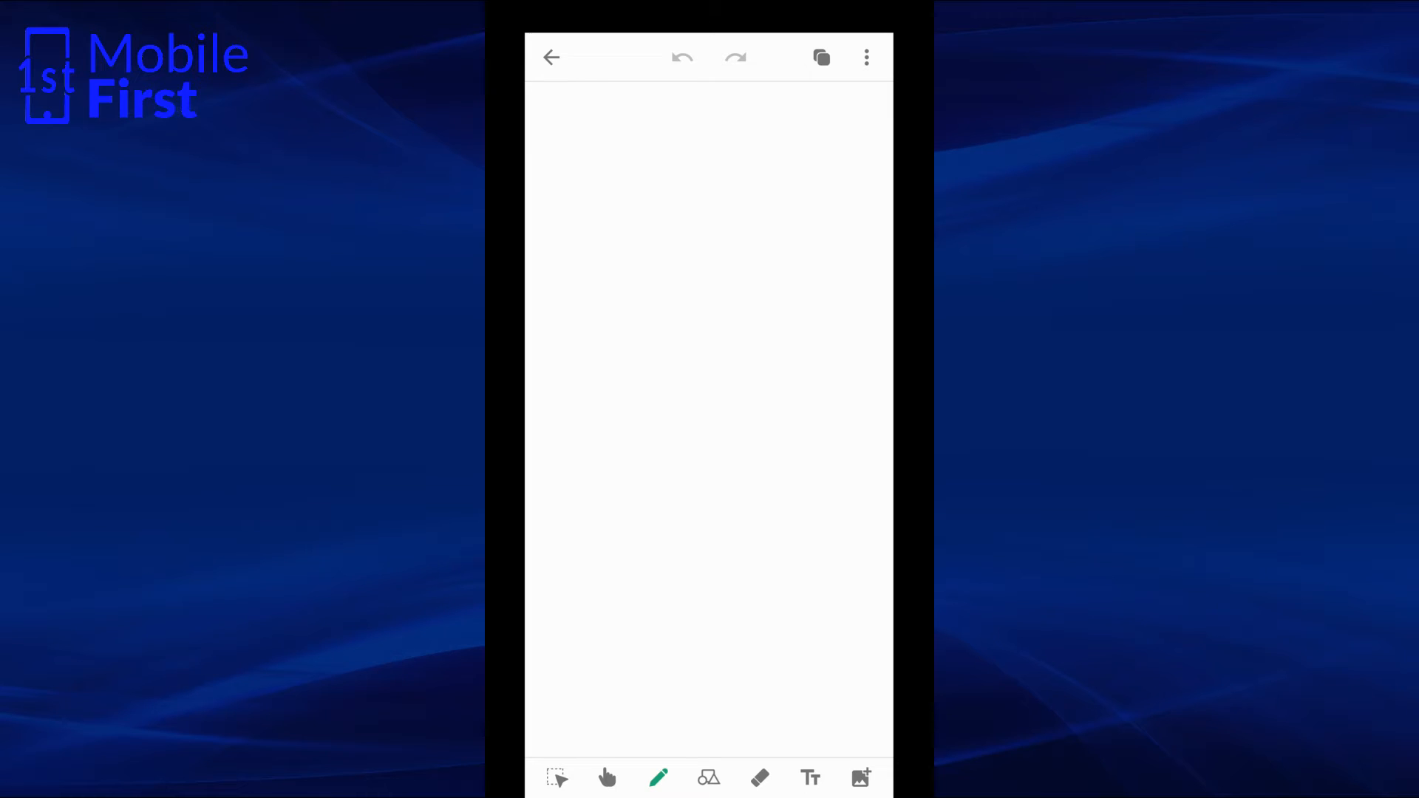
Step: Handwrite 'Please Subscribe' in red, scribble in blue, then erase the strokes
left_click(866, 57)
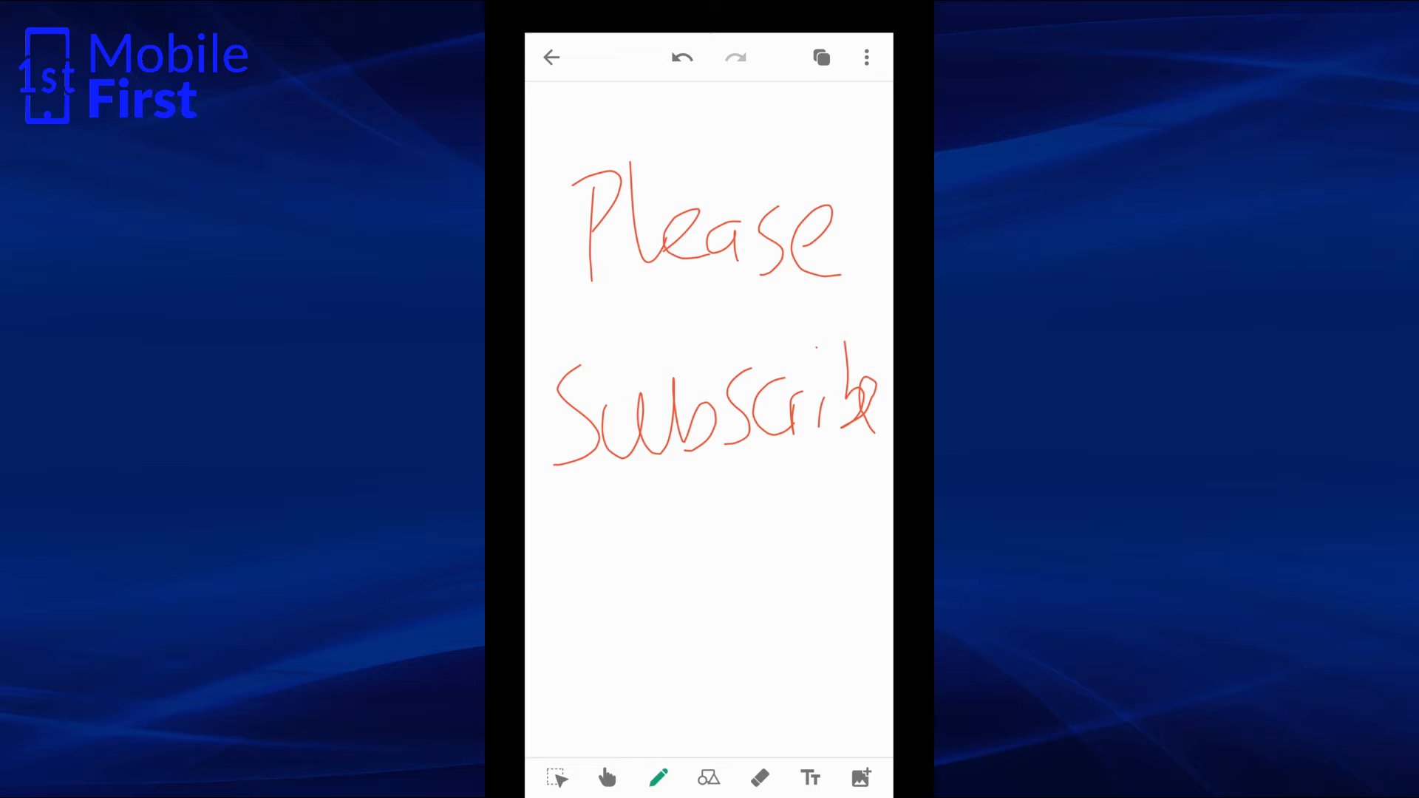
left_click(658, 777)
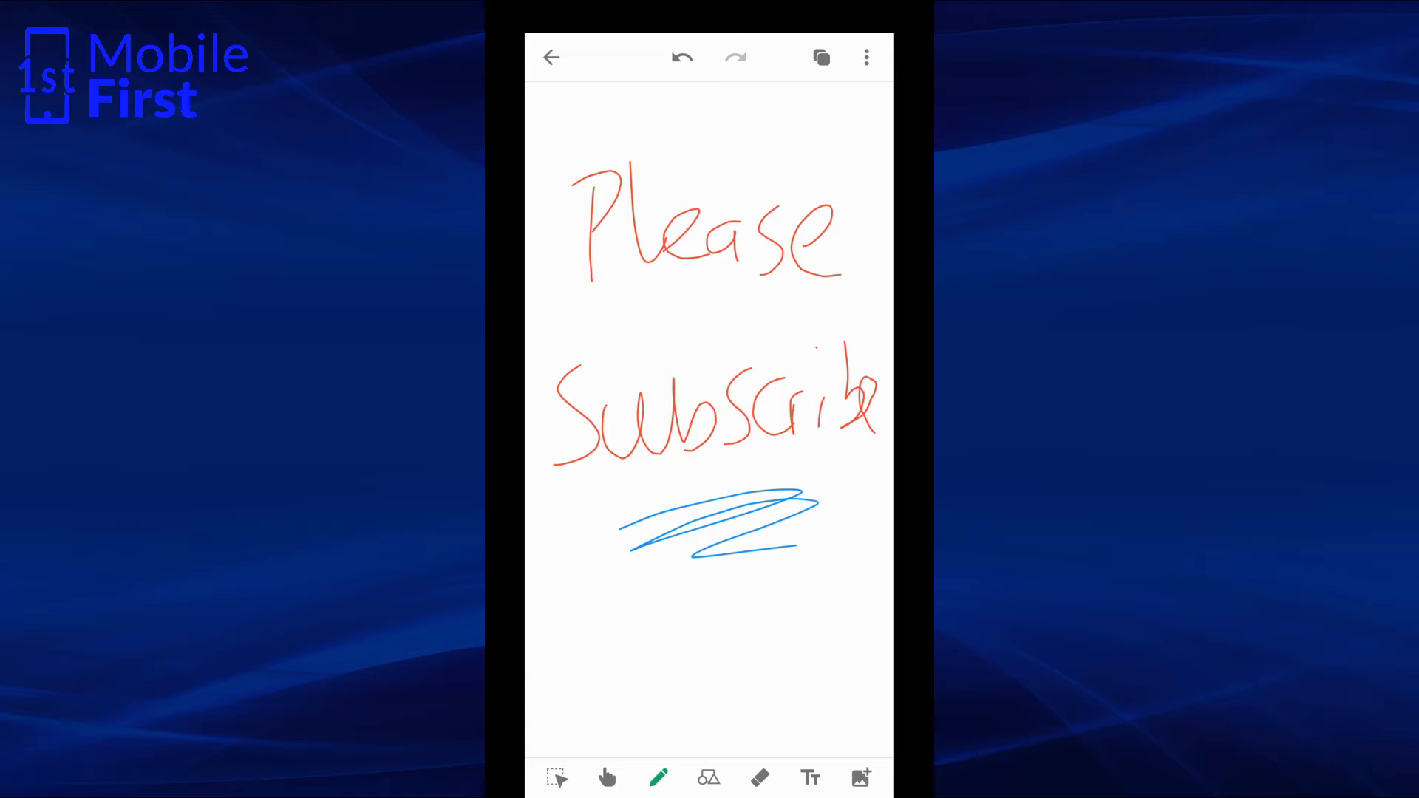
left_click(657, 778)
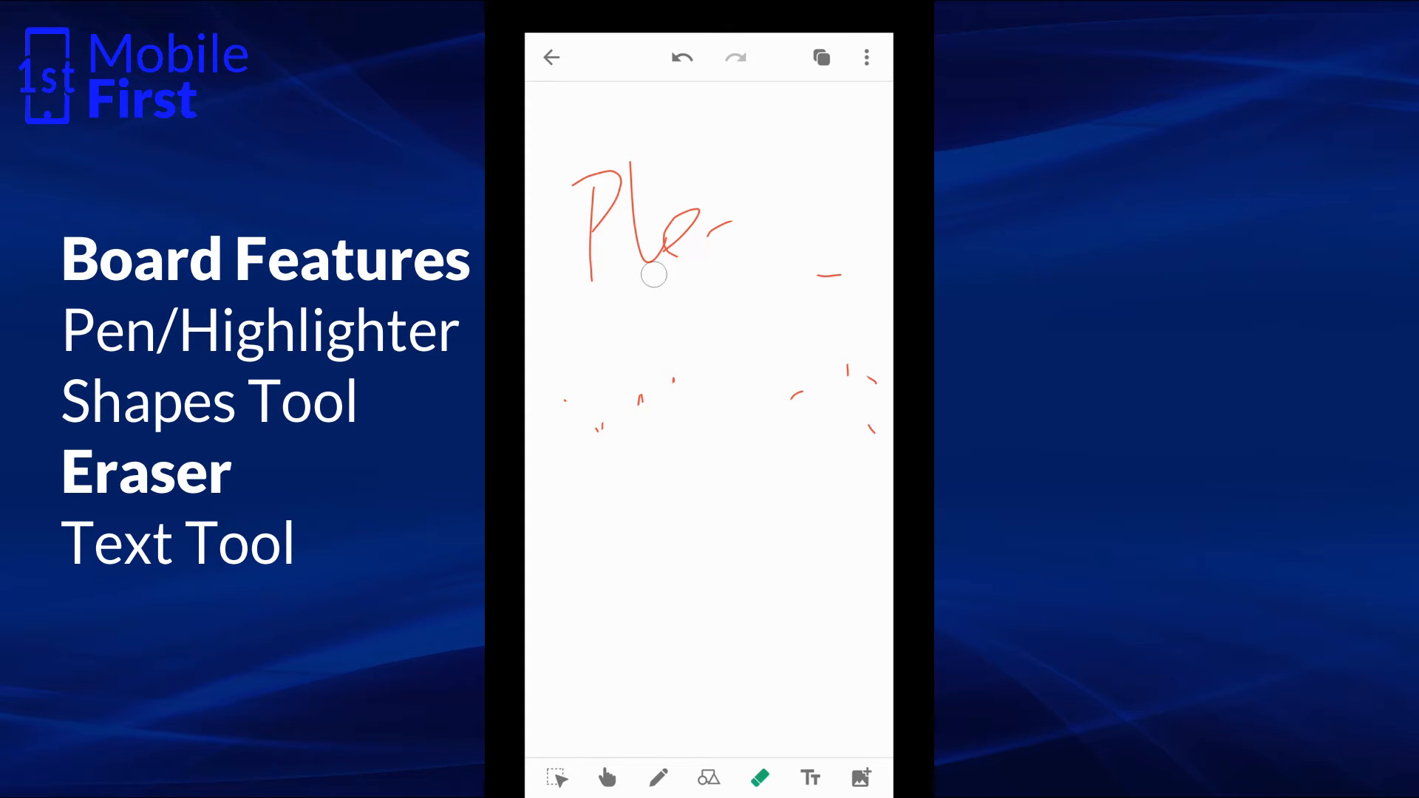
left_click(708, 778)
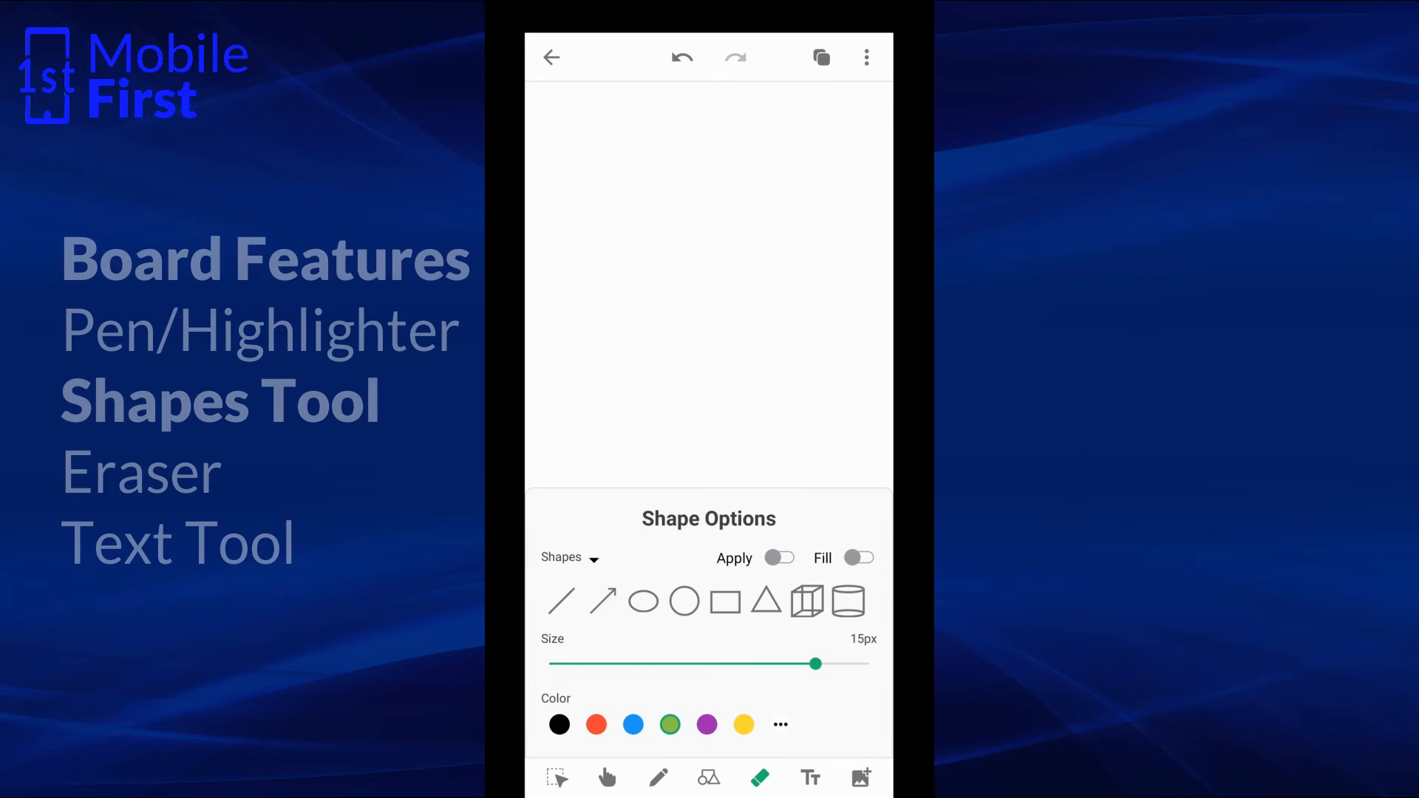
Step: Draw a green circle, caption it 'Do it now!!!', then undo the caption
left_click(684, 601)
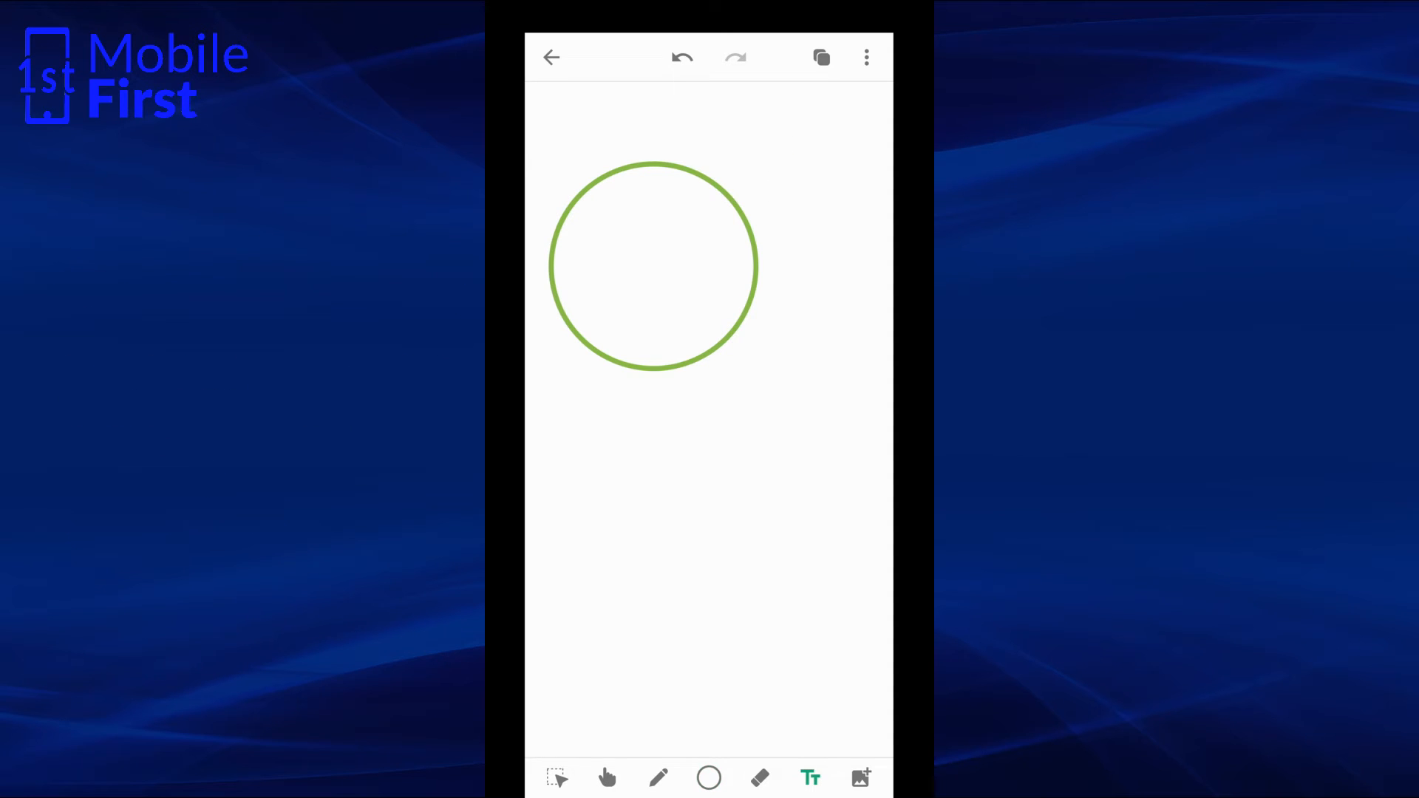
left_click(810, 778)
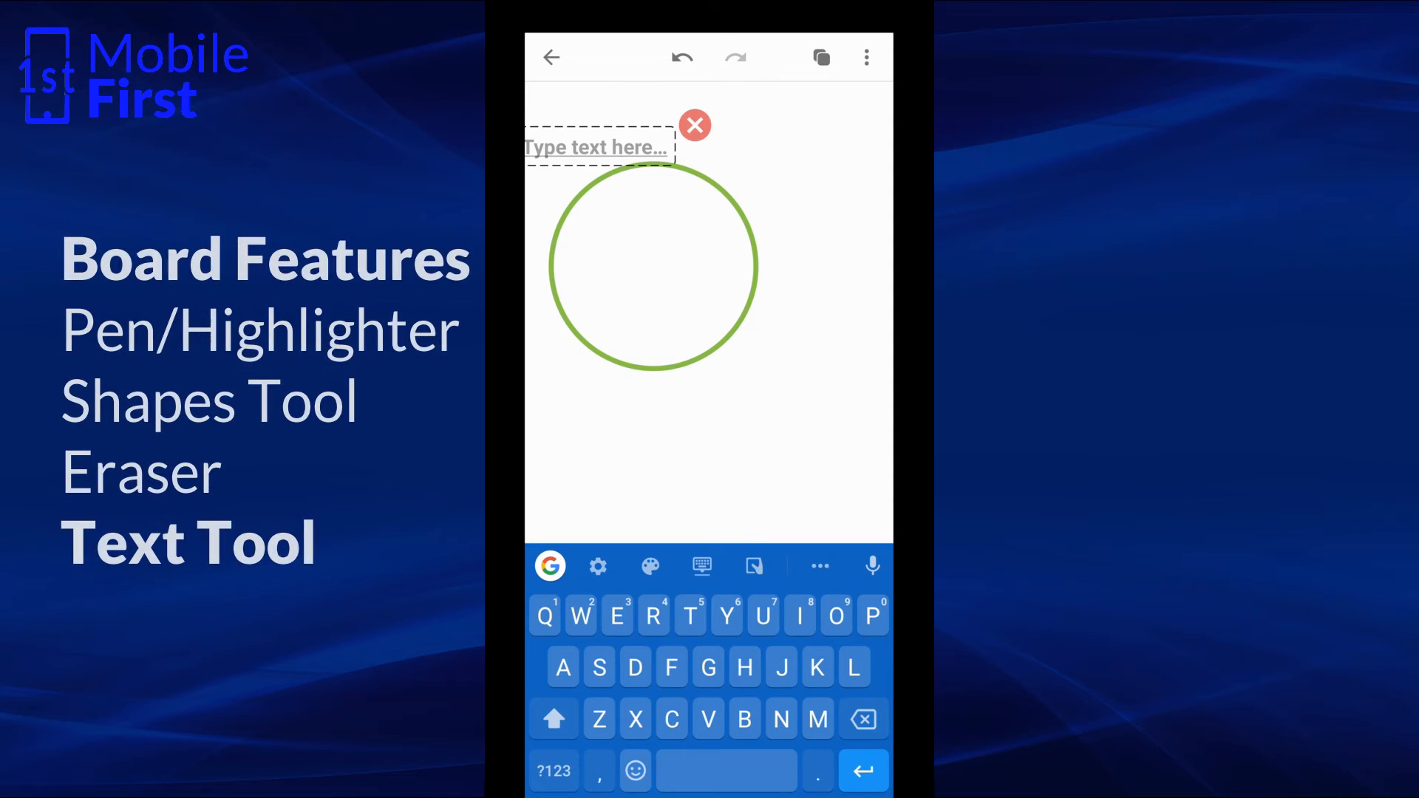
left_click(859, 777)
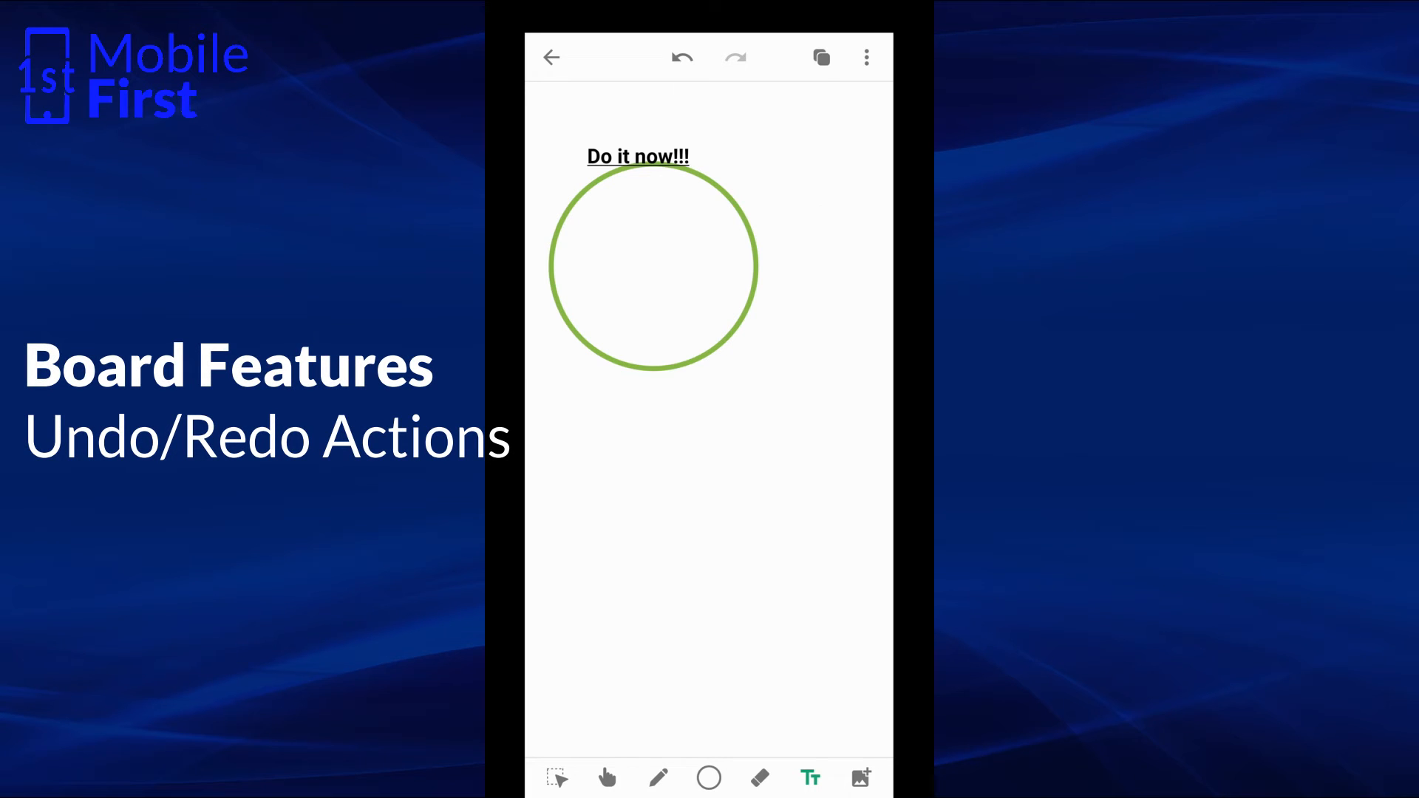
left_click(681, 57)
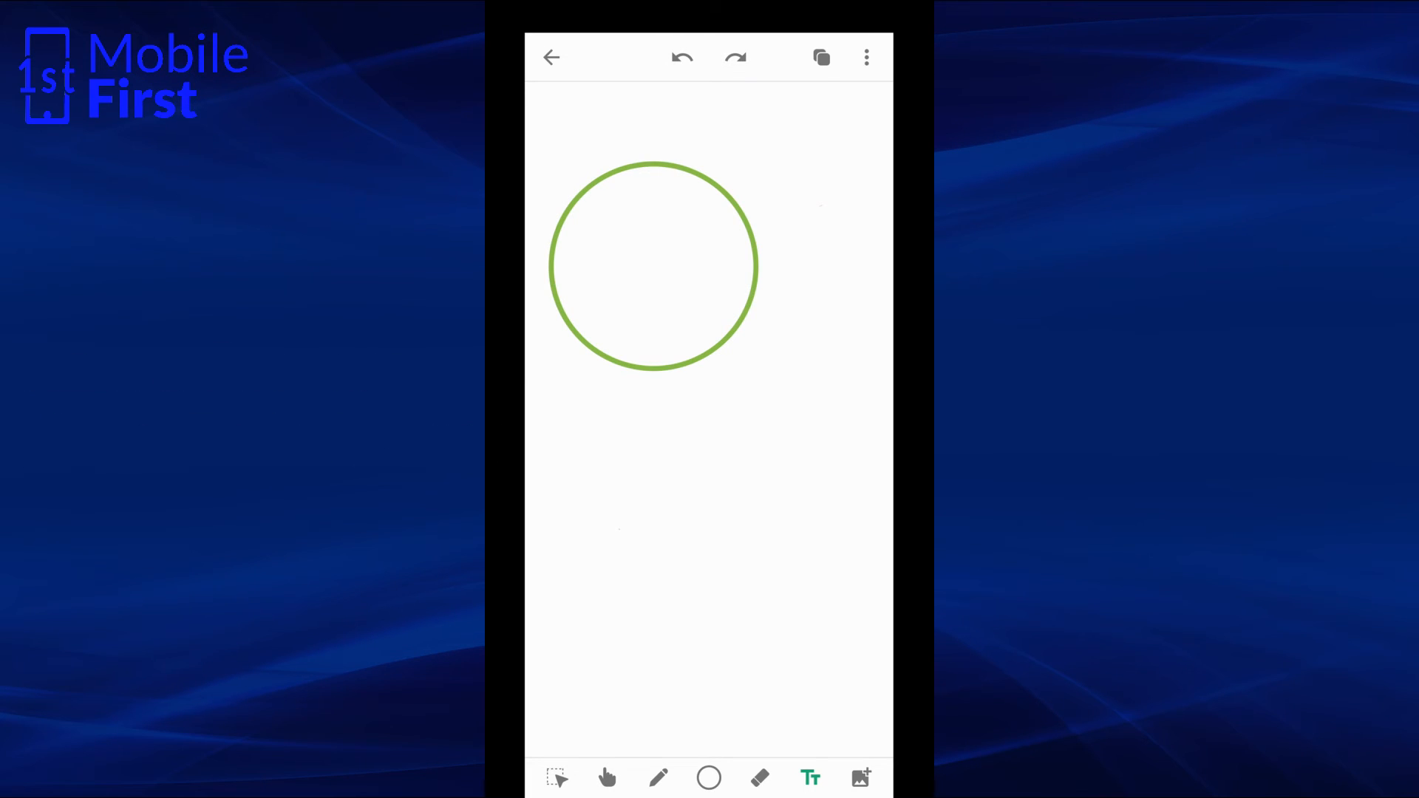
Step: Redo the 'Do it now!!!' caption, add a second page, and return Home
left_click(821, 57)
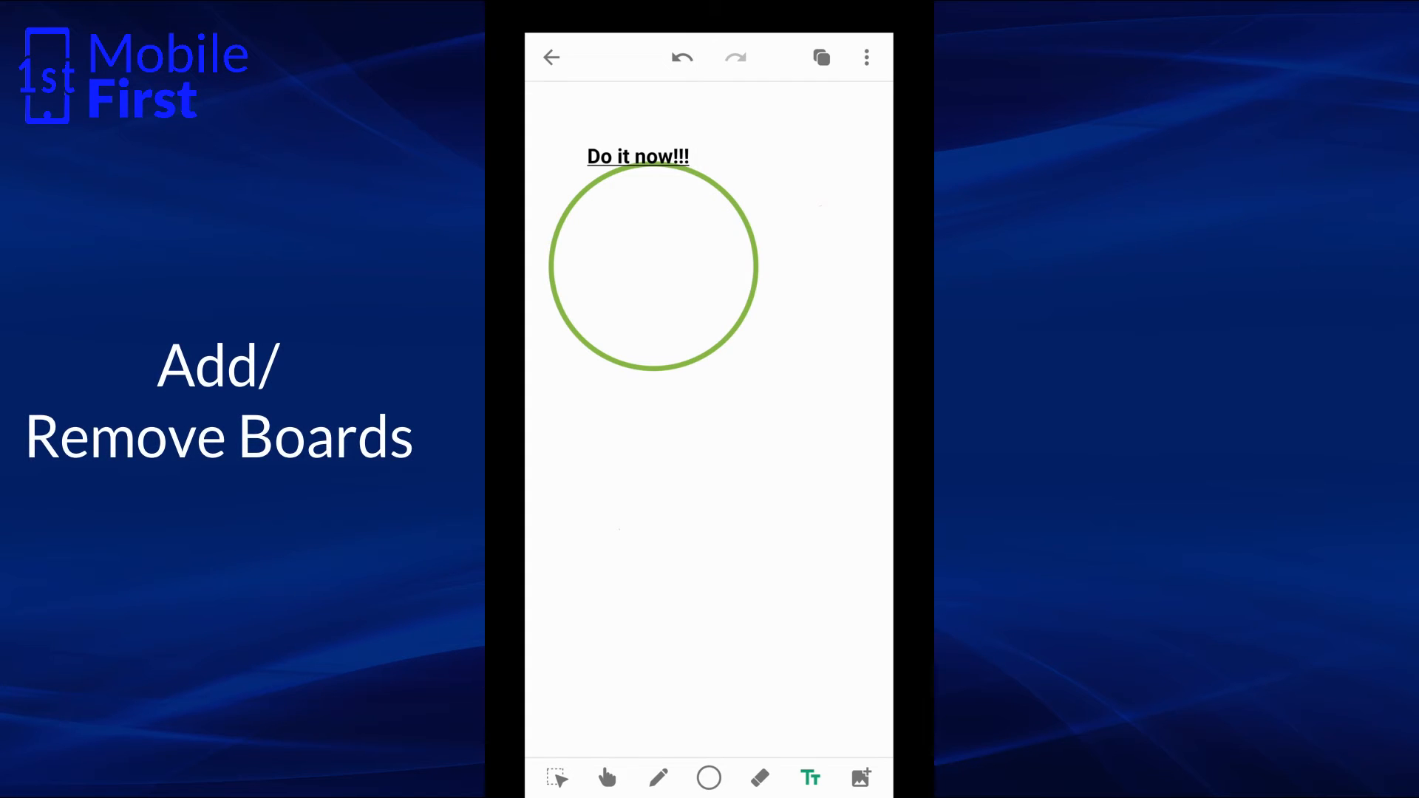
left_click(819, 57)
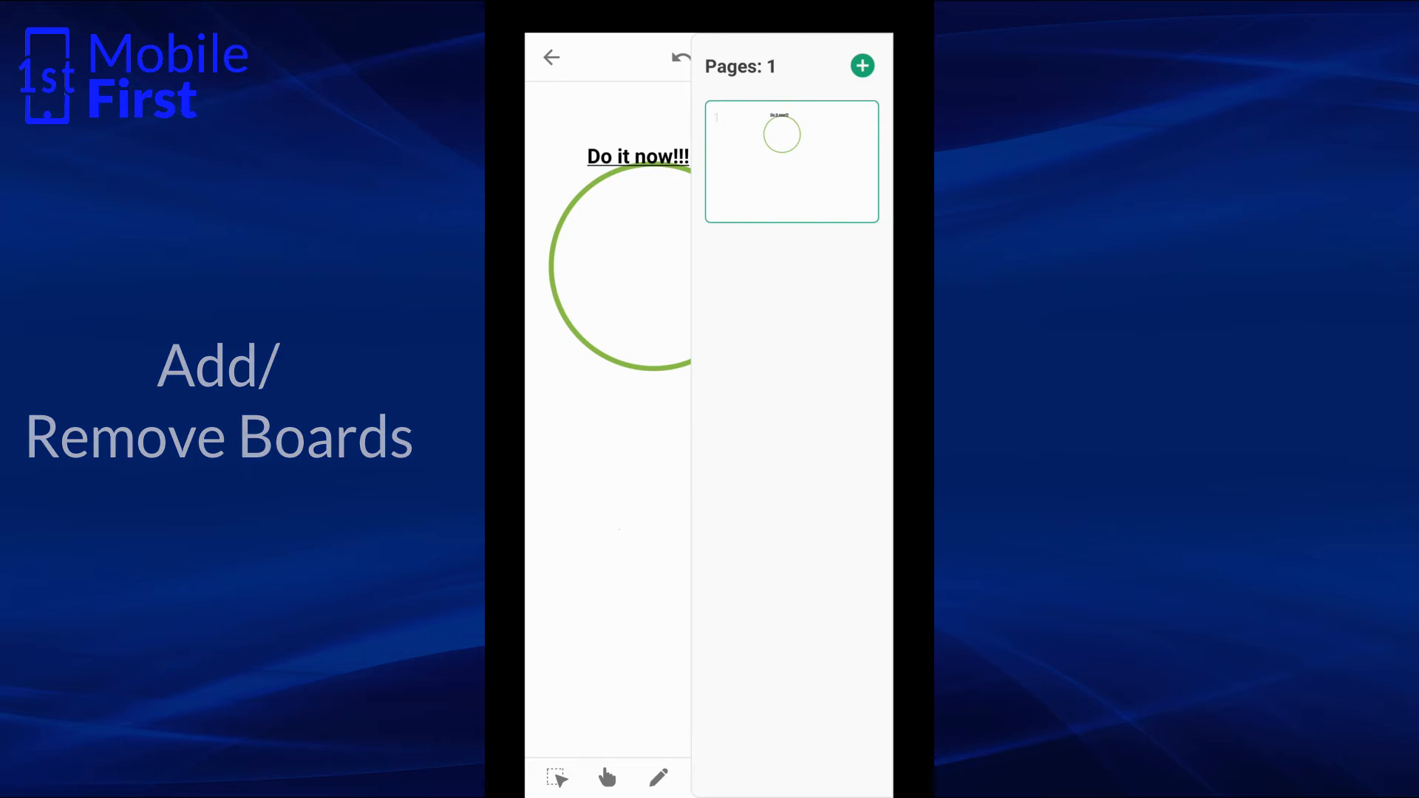
left_click(860, 65)
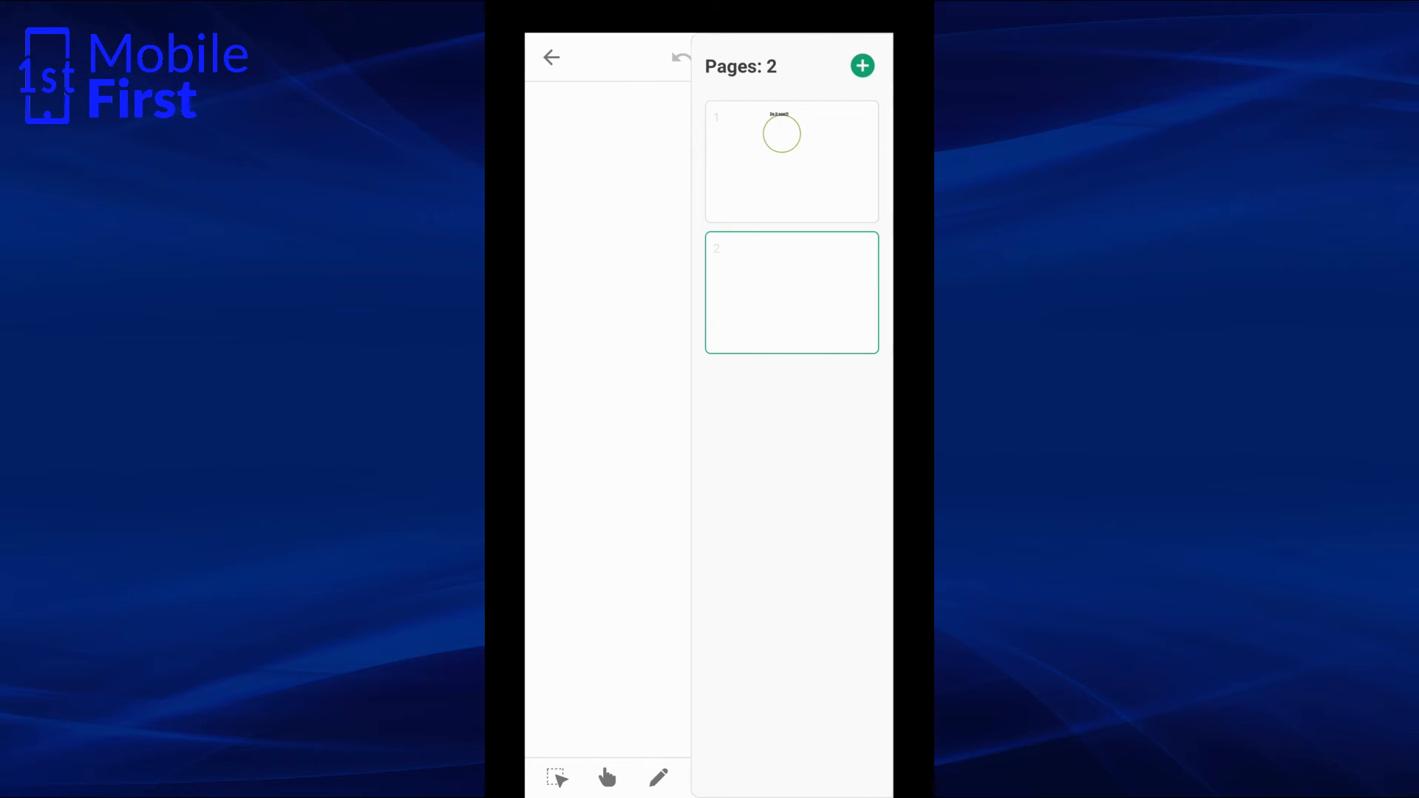
left_click(551, 57)
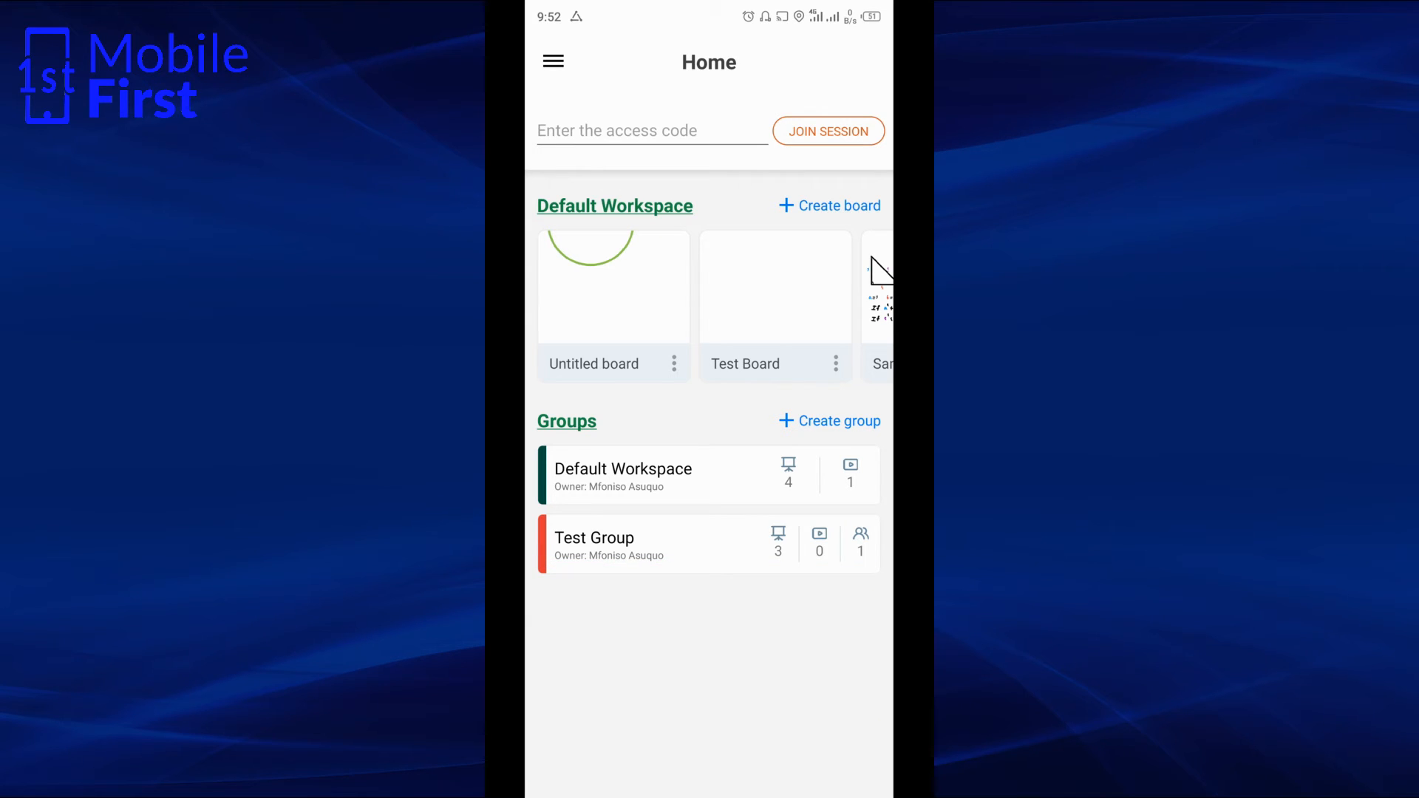
Step: Rename the untitled board to 'Live Video', reopen its options, then go to Math
left_click(673, 363)
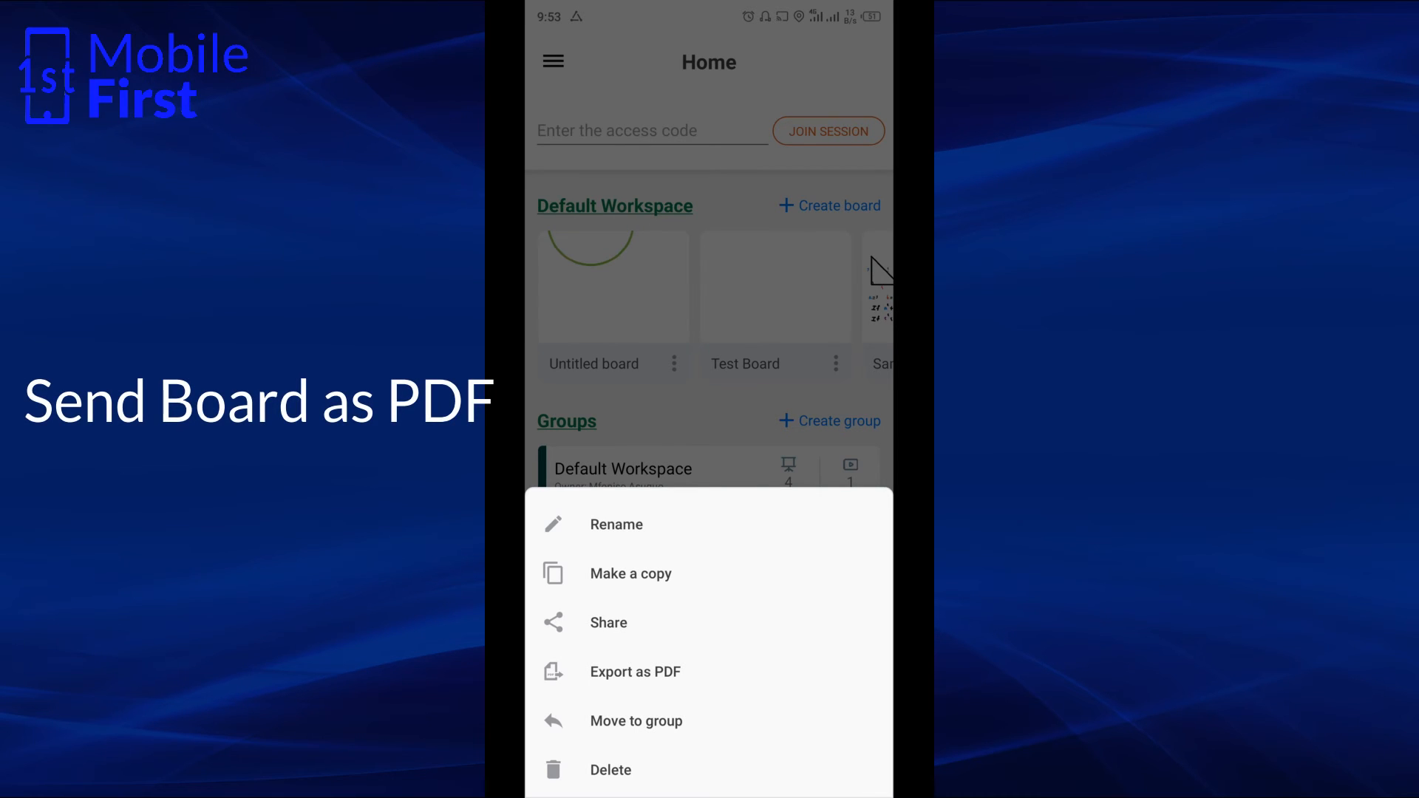
left_click(616, 524)
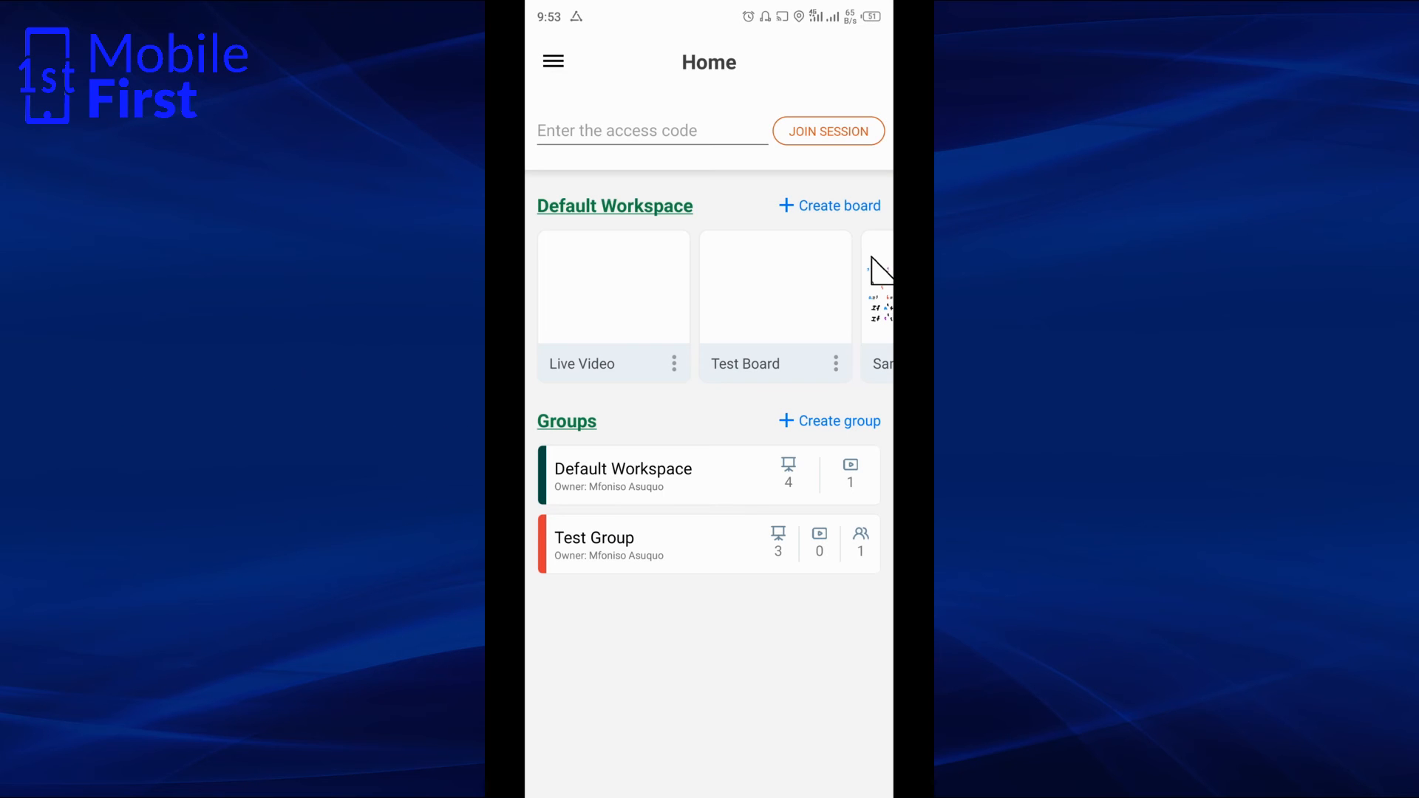
left_click(673, 363)
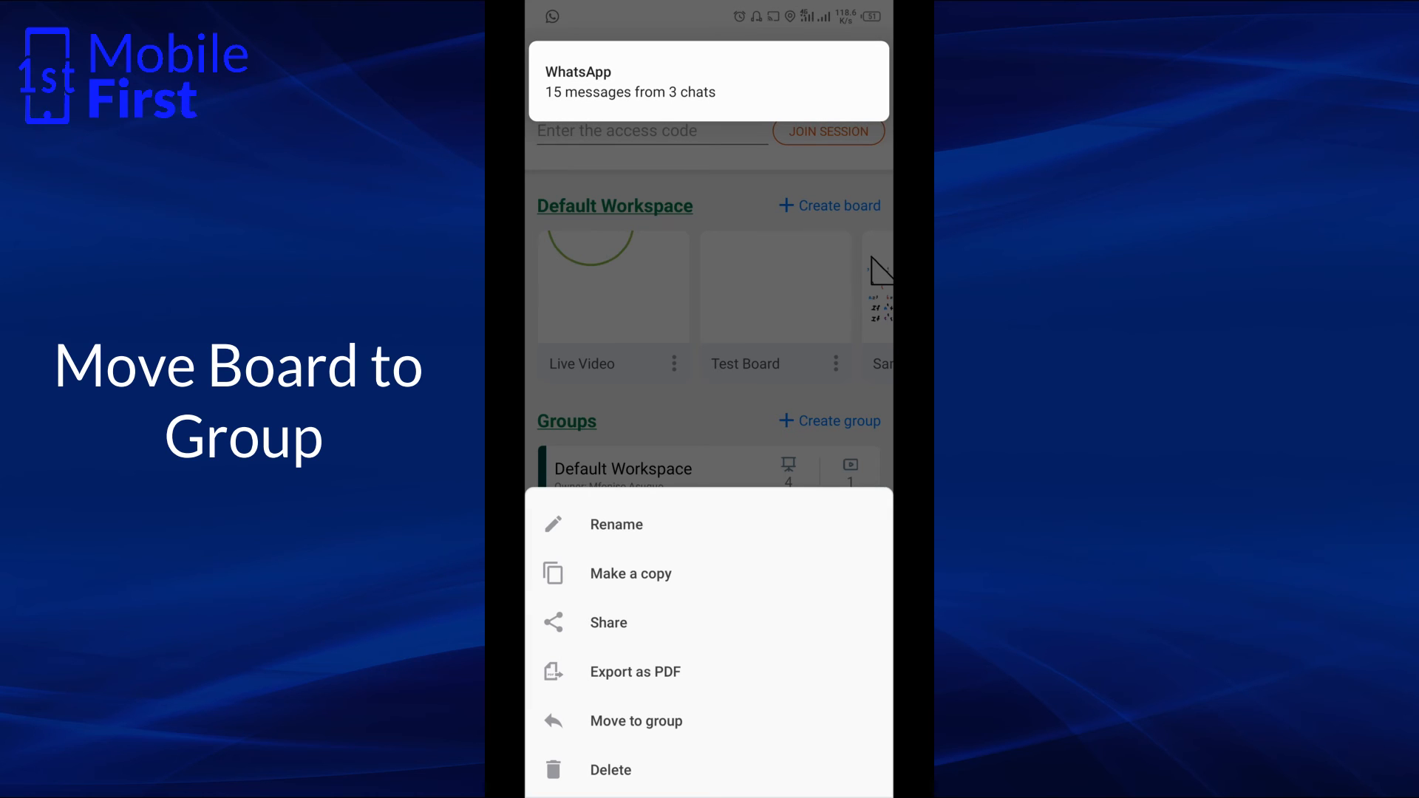
left_click(636, 722)
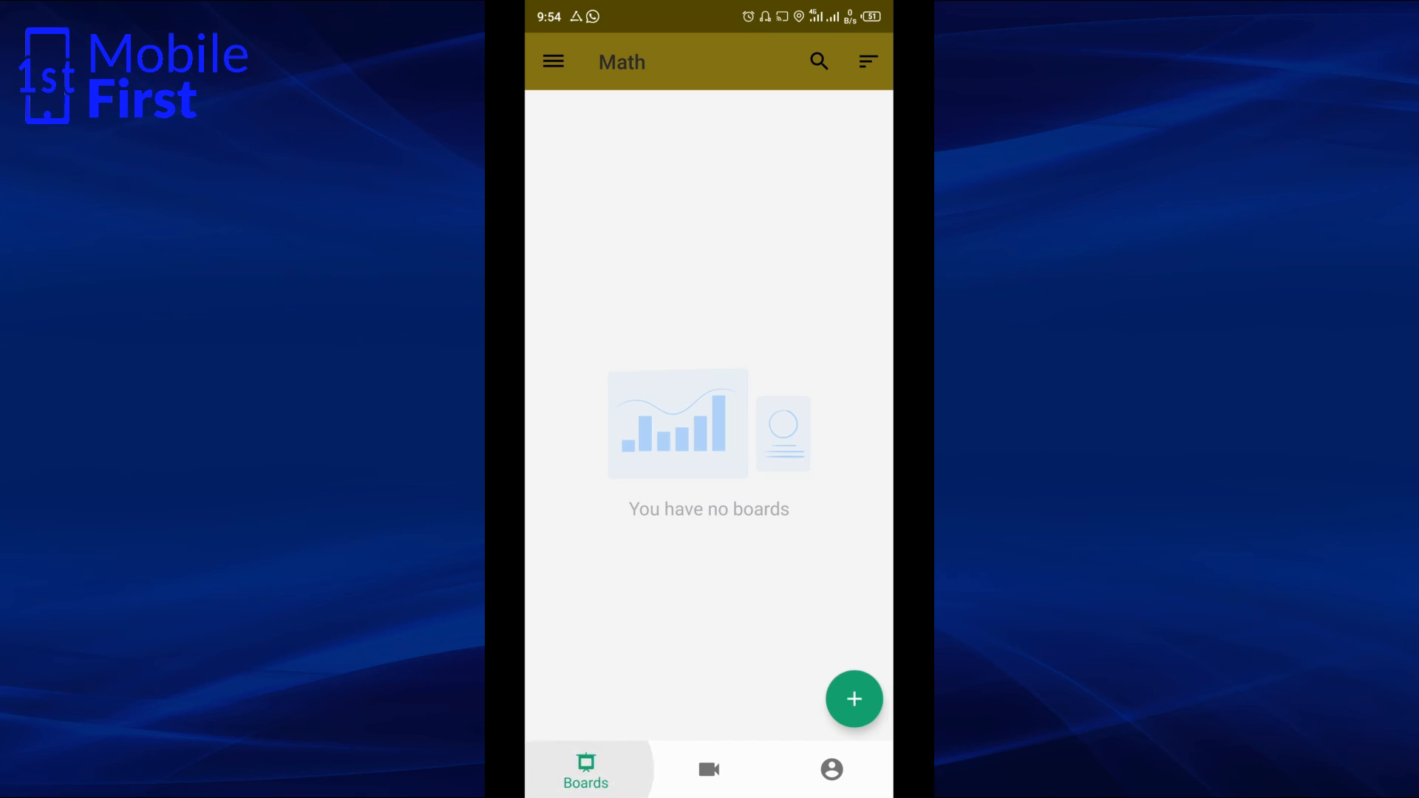
Step: Create a portrait board in the Math group, then view its Members and Recordings
left_click(852, 698)
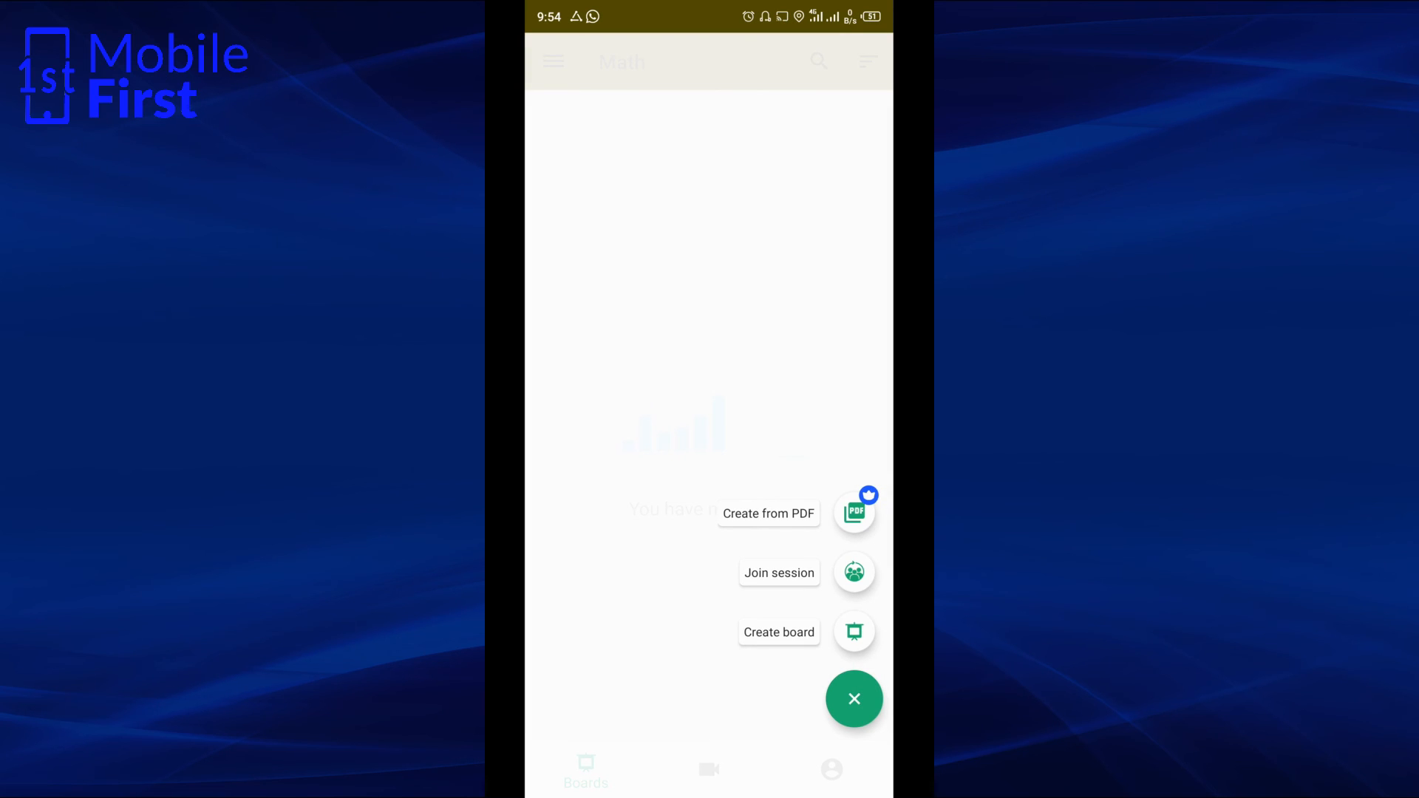
left_click(852, 632)
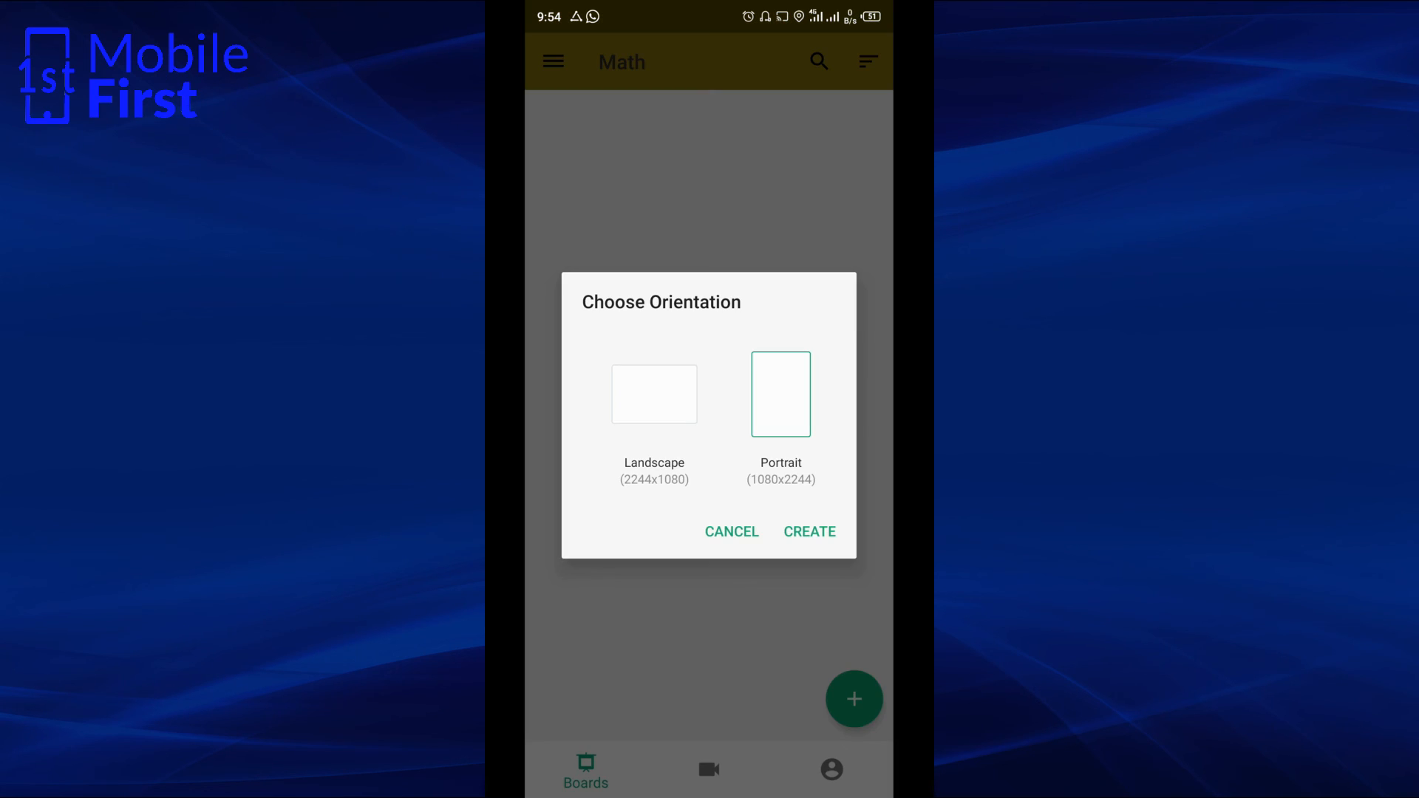
left_click(809, 532)
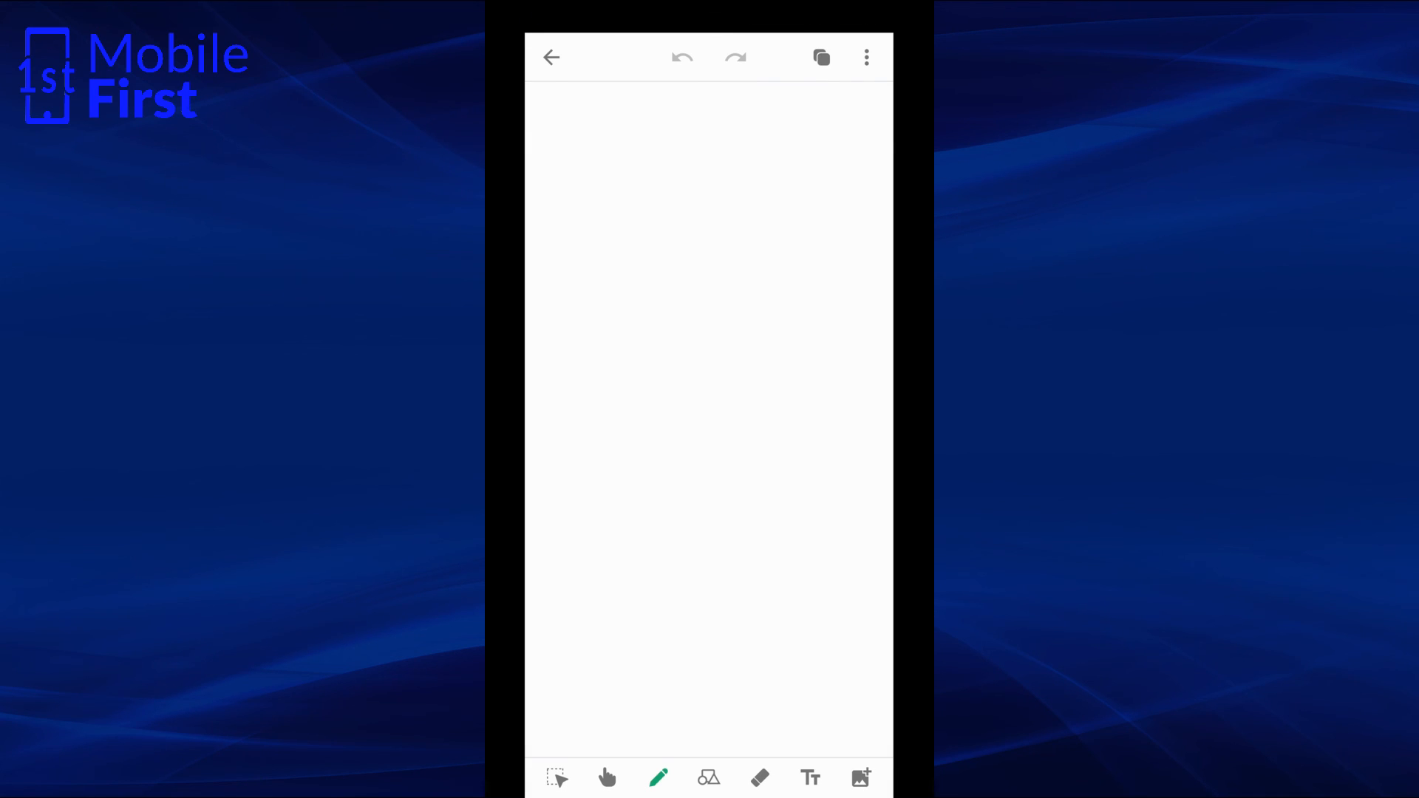
left_click(551, 57)
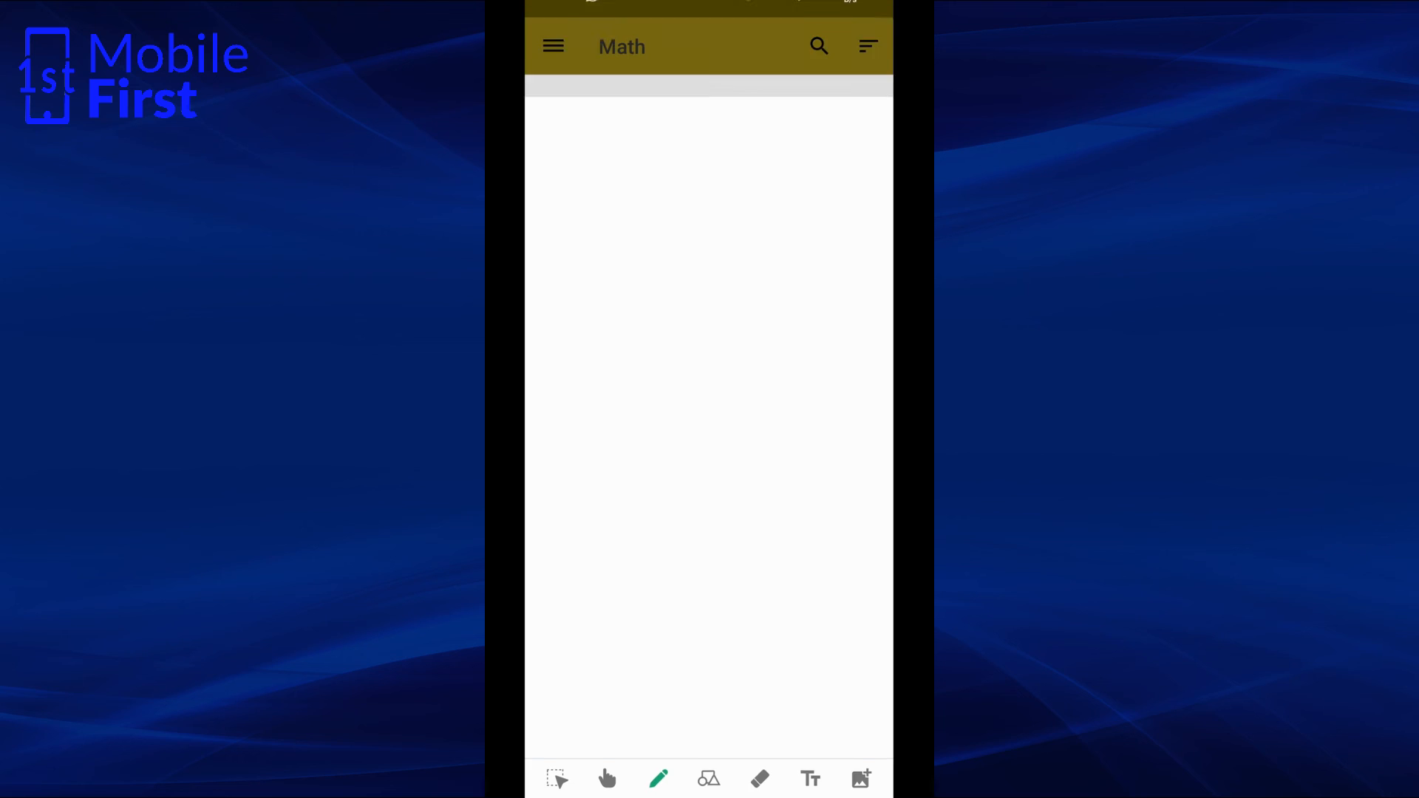
left_click(830, 770)
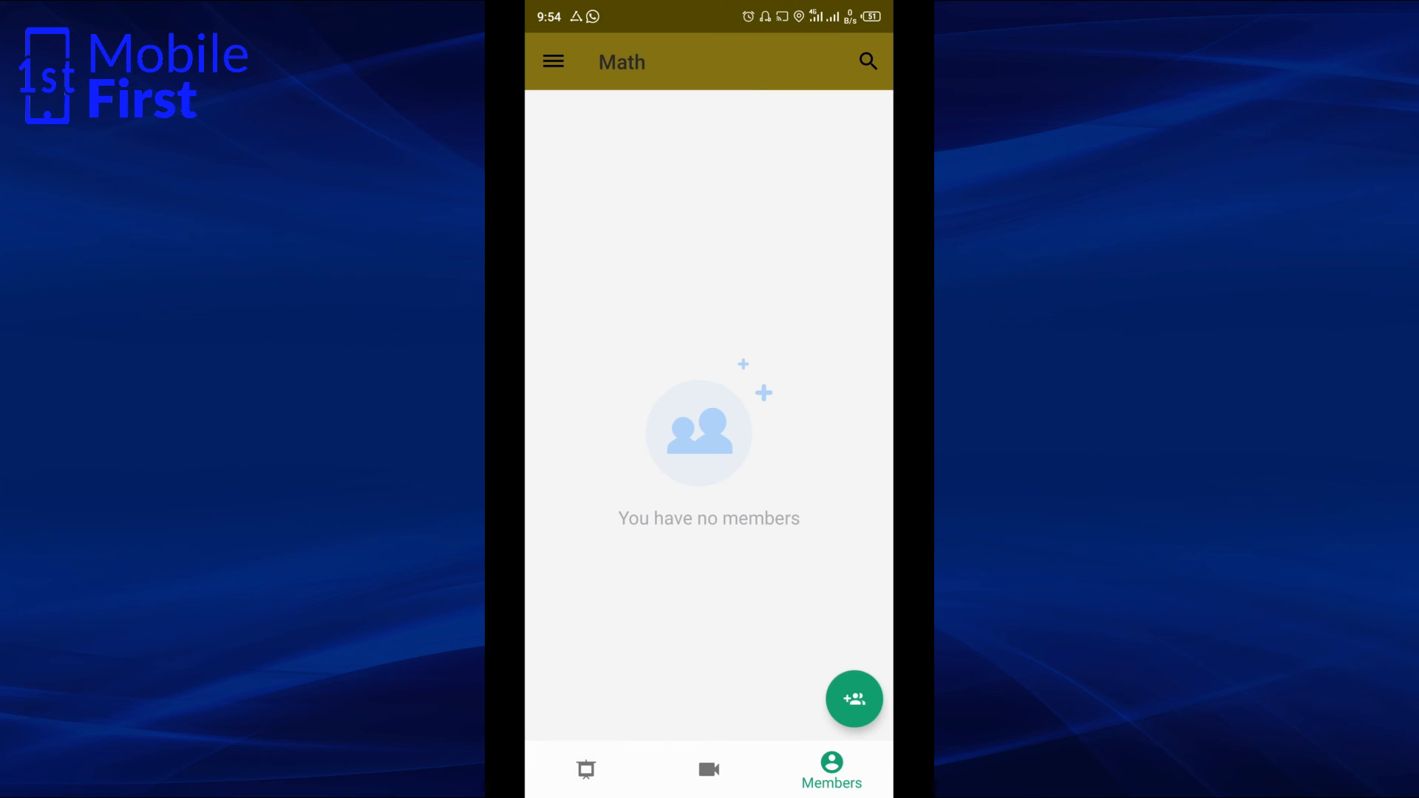
left_click(709, 770)
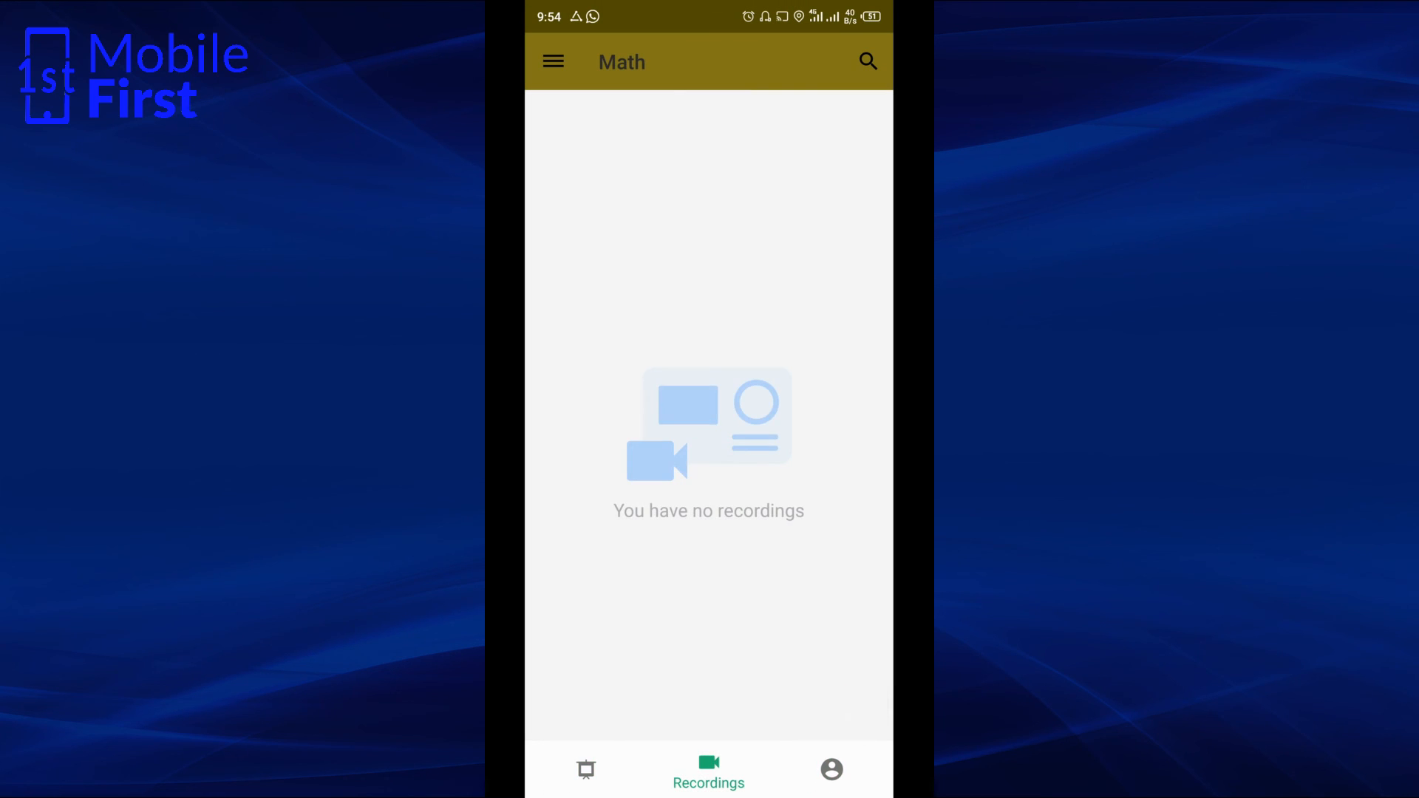